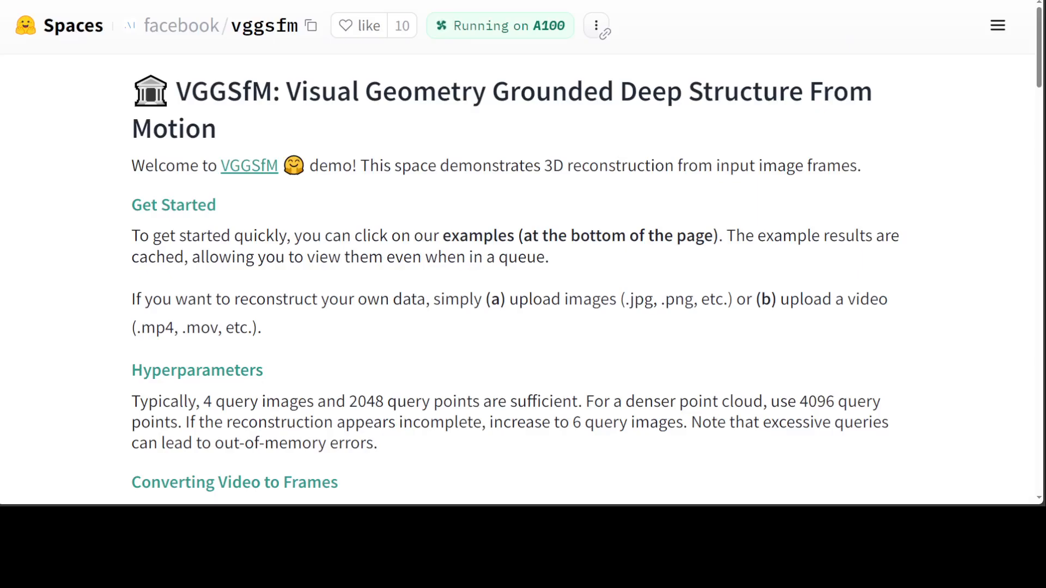
mouse_move(578, 438)
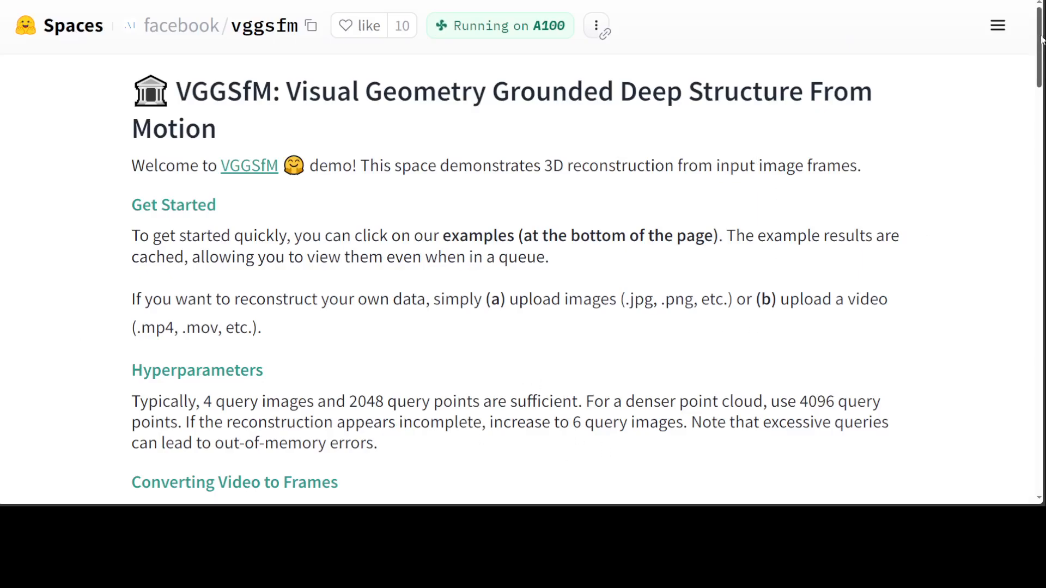
Scroll past the description to the Upload Video, Upload Images and 3D Reconstruction panels
scroll("down", 3)
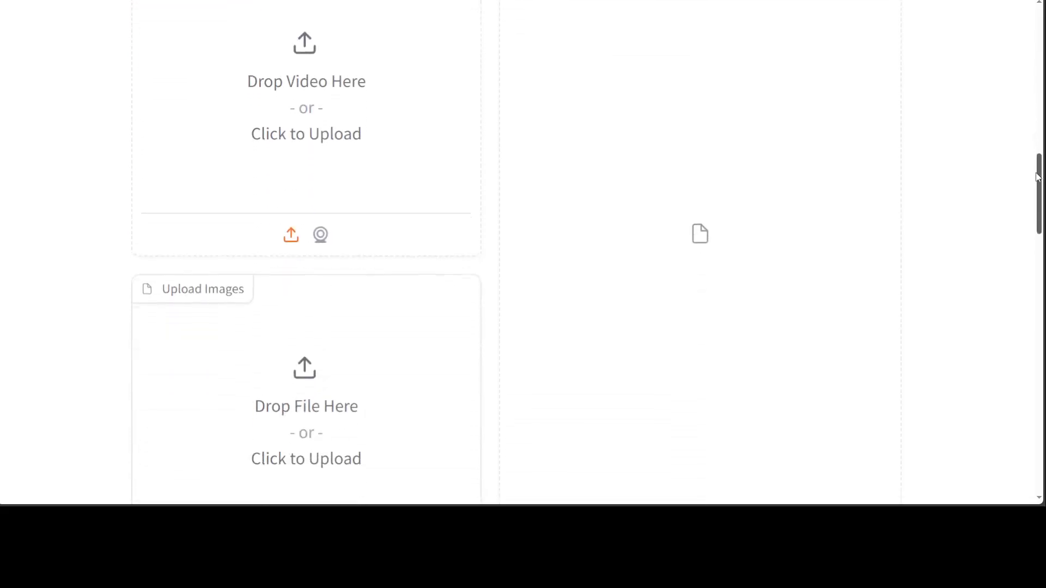
scroll("up", 3)
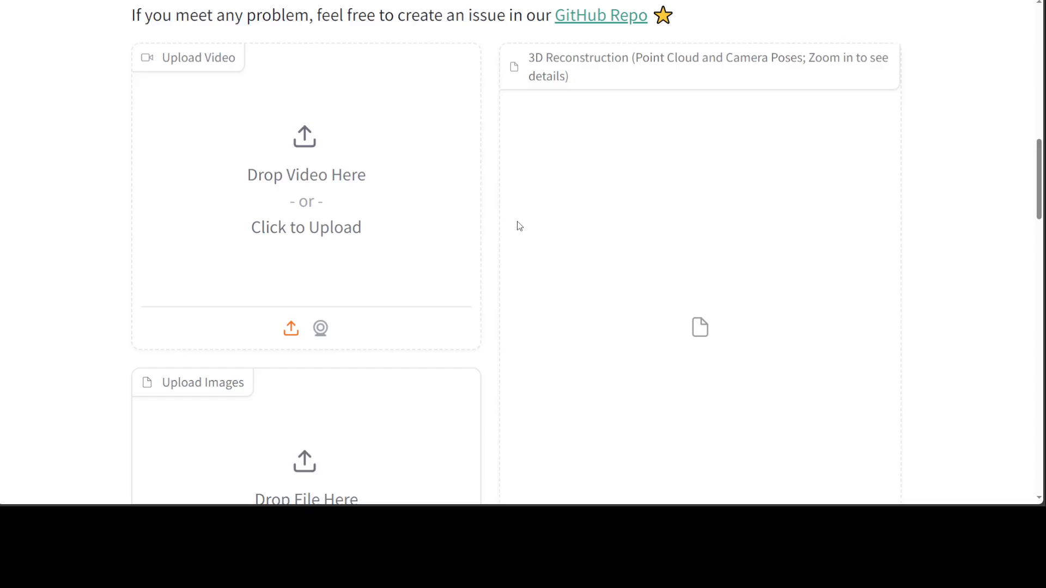
mouse_move(309, 182)
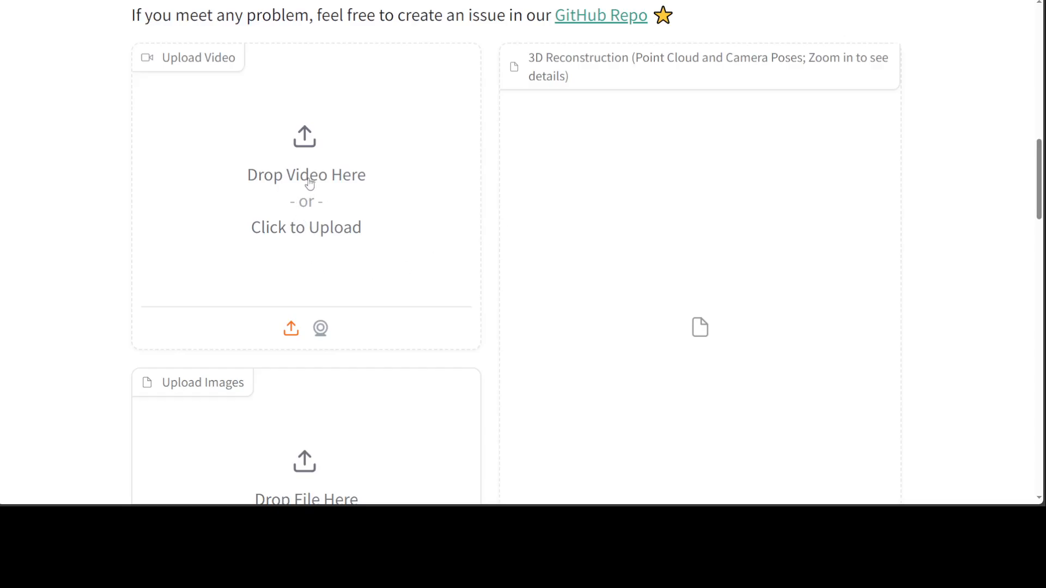
scroll("down", 3)
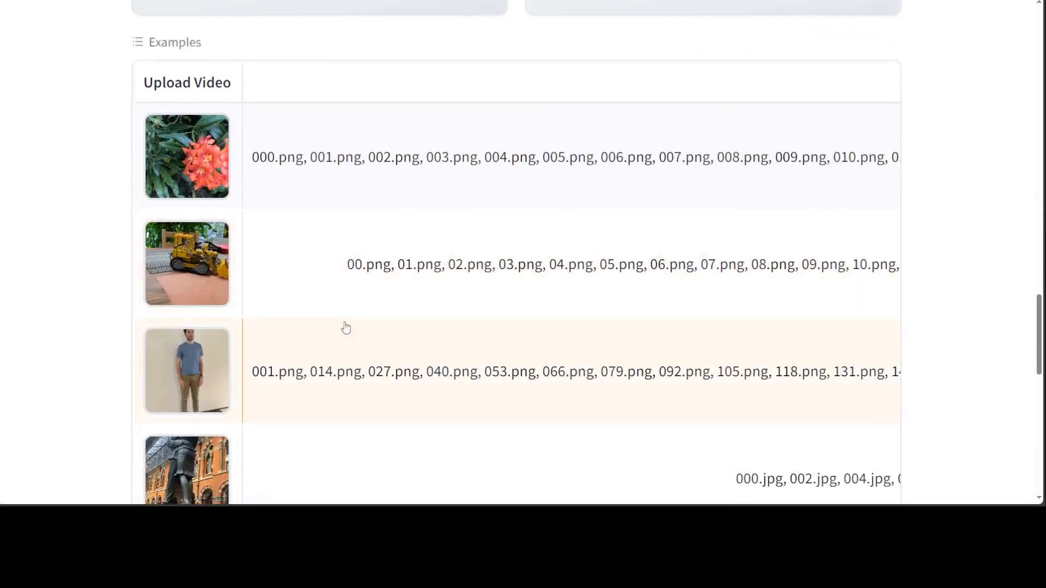
Scroll through the statue example's nine loaded frames, query settings and reconstructed point cloud
scroll("down", 3)
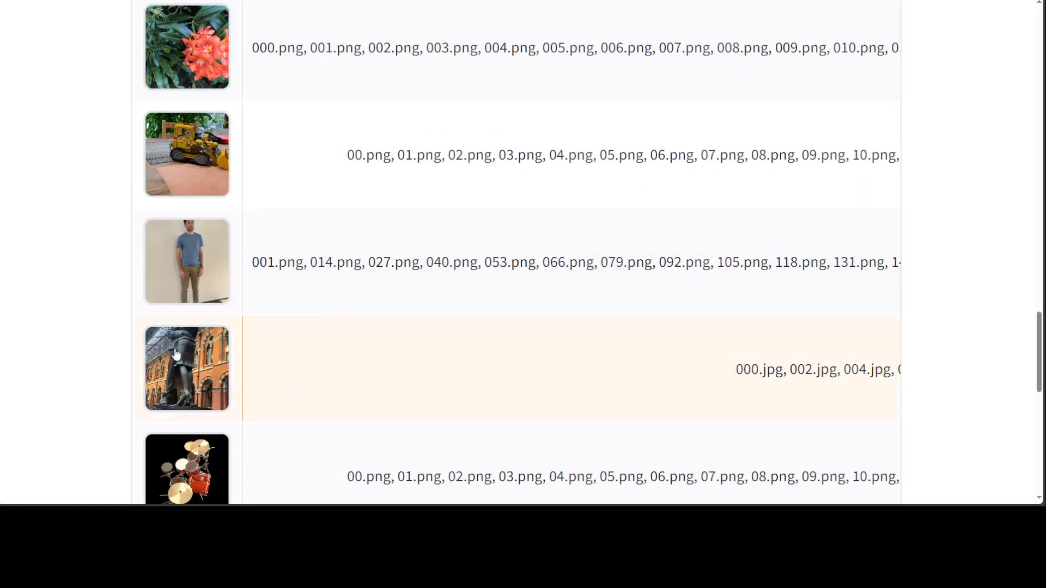
scroll("up", 3)
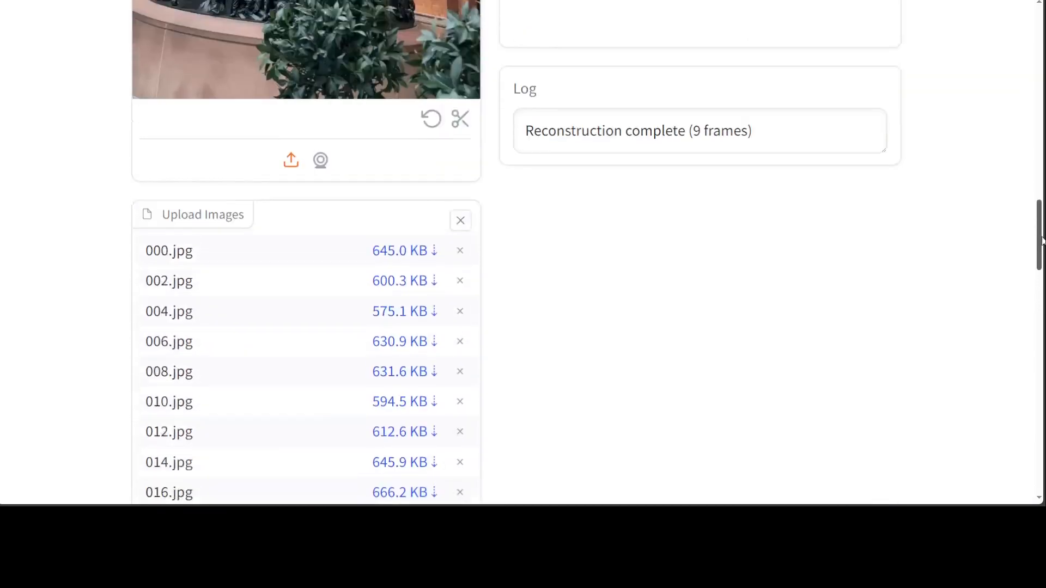
scroll("up", 3)
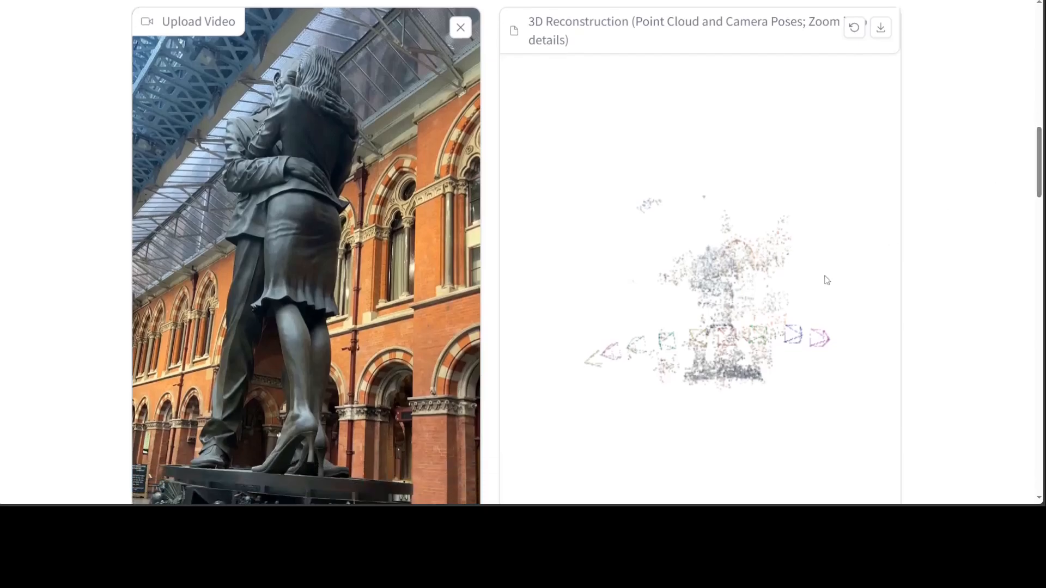
scroll("down", 3)
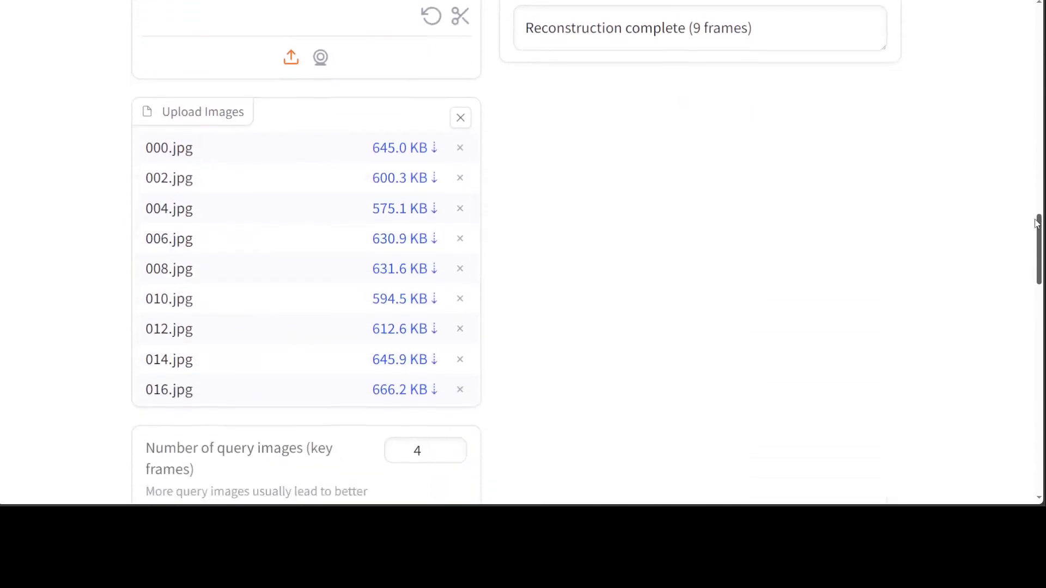
scroll("down", 3)
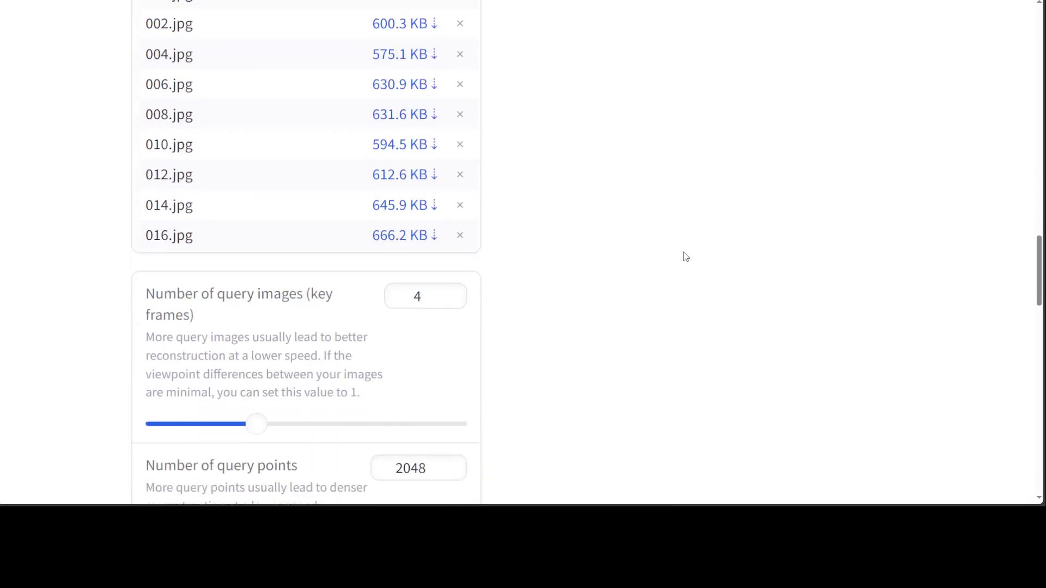
scroll("down", 3)
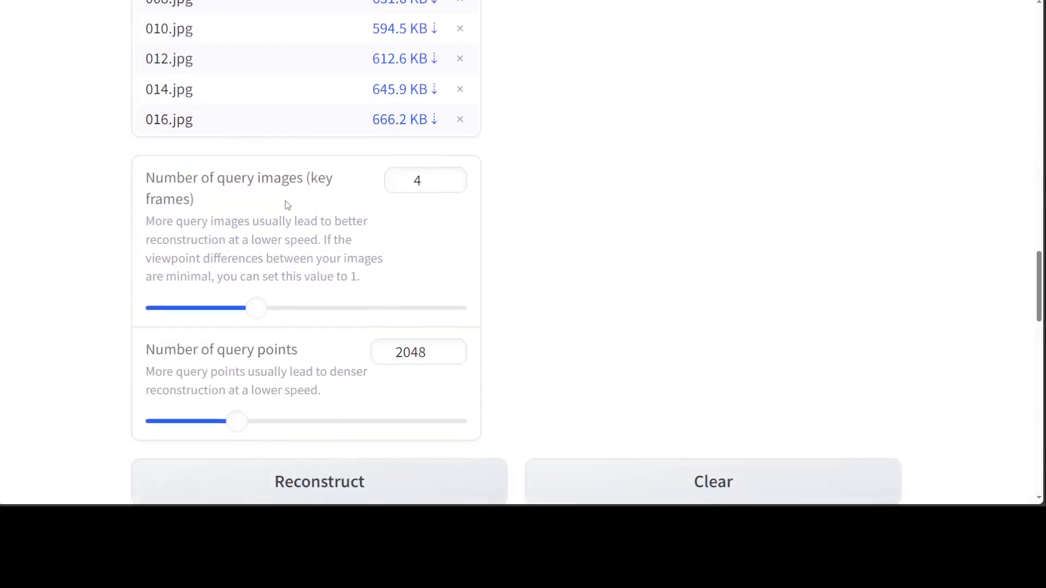
mouse_move(607, 266)
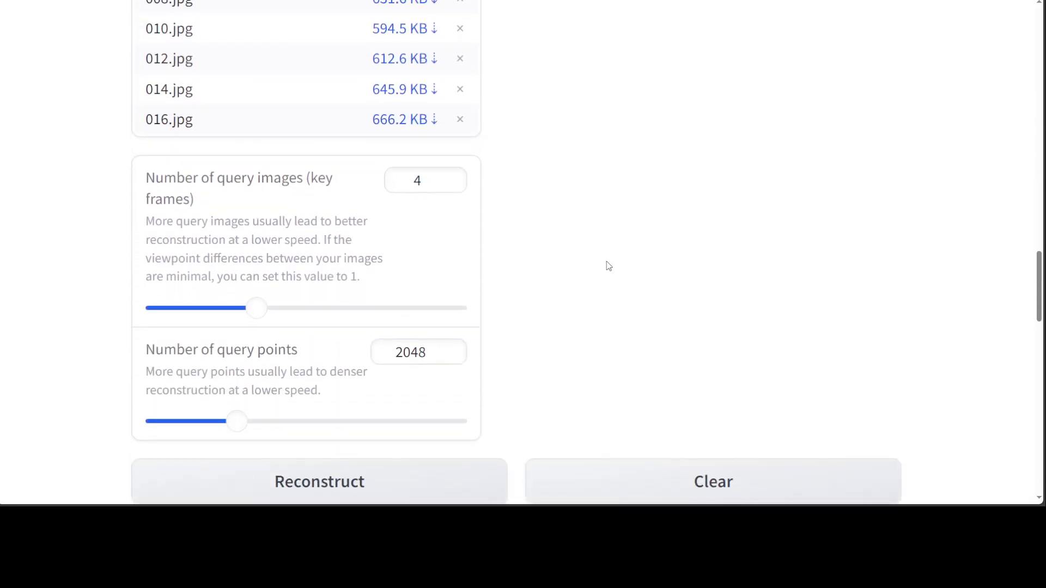
scroll("down", 3)
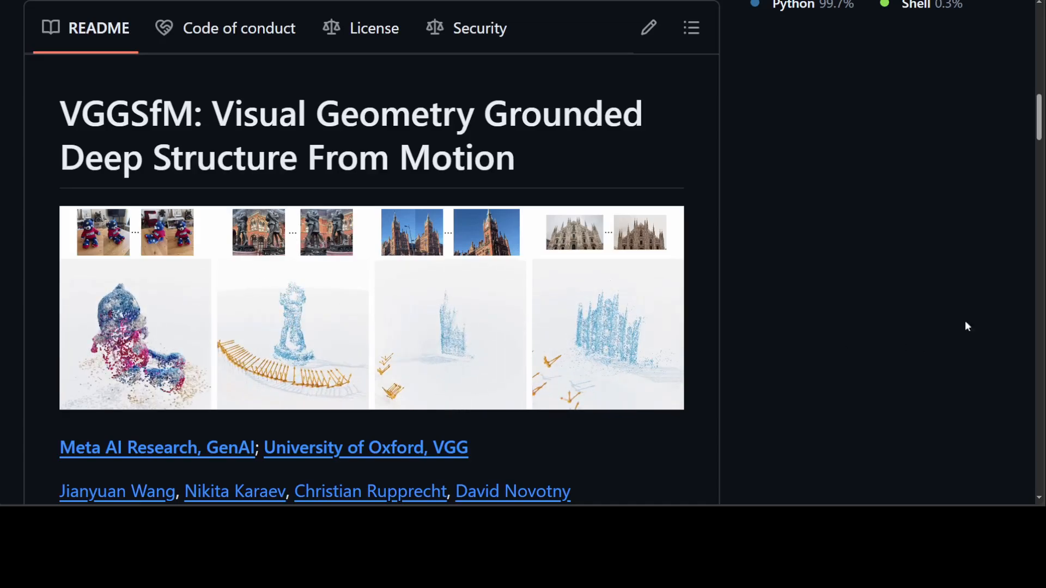
Scroll the README down through its updates, Installation and Demo sections
scroll("down", 3)
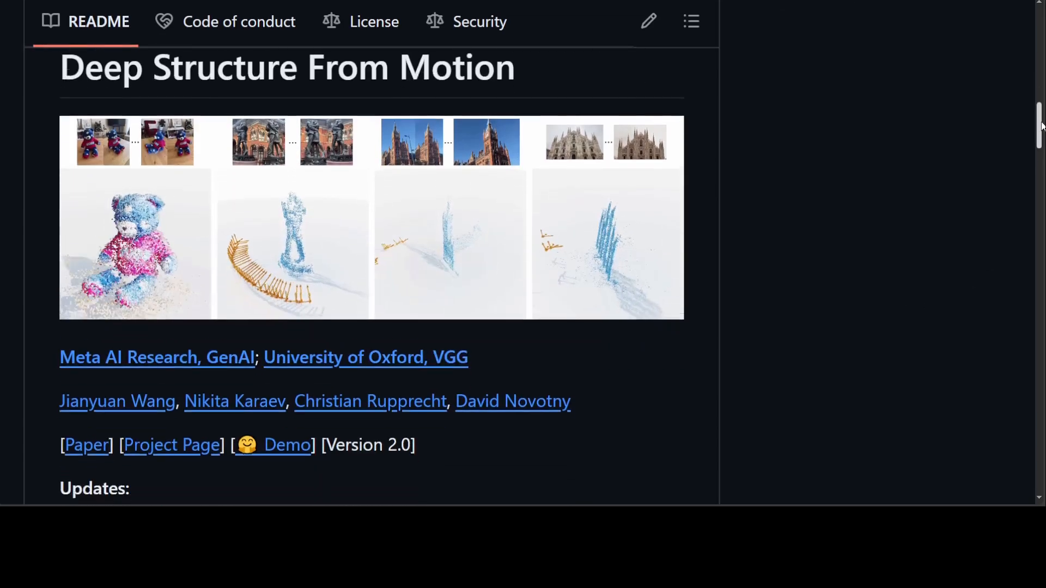
scroll("down", 3)
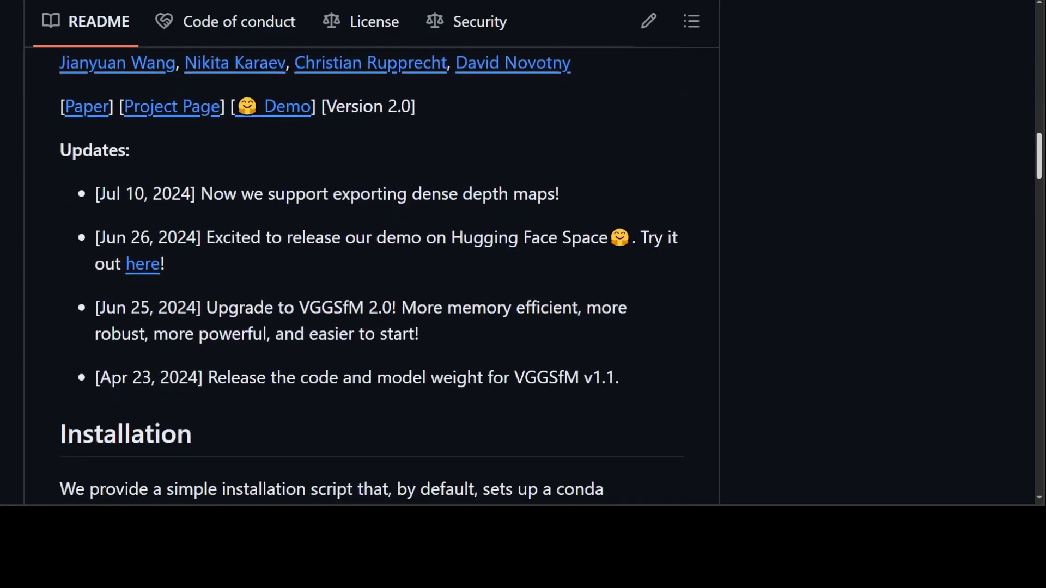
scroll("down", 3)
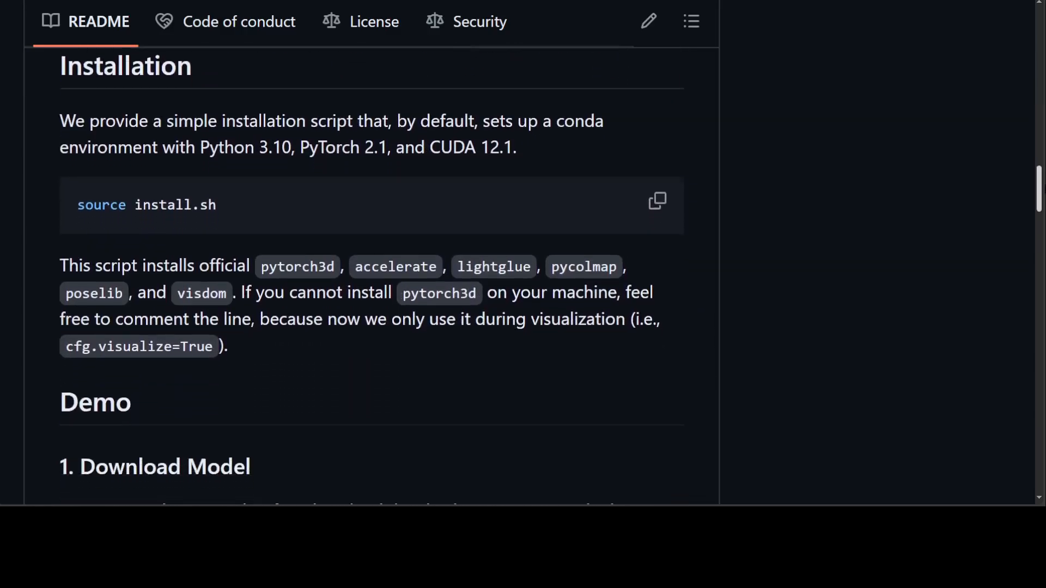
scroll("down", 3)
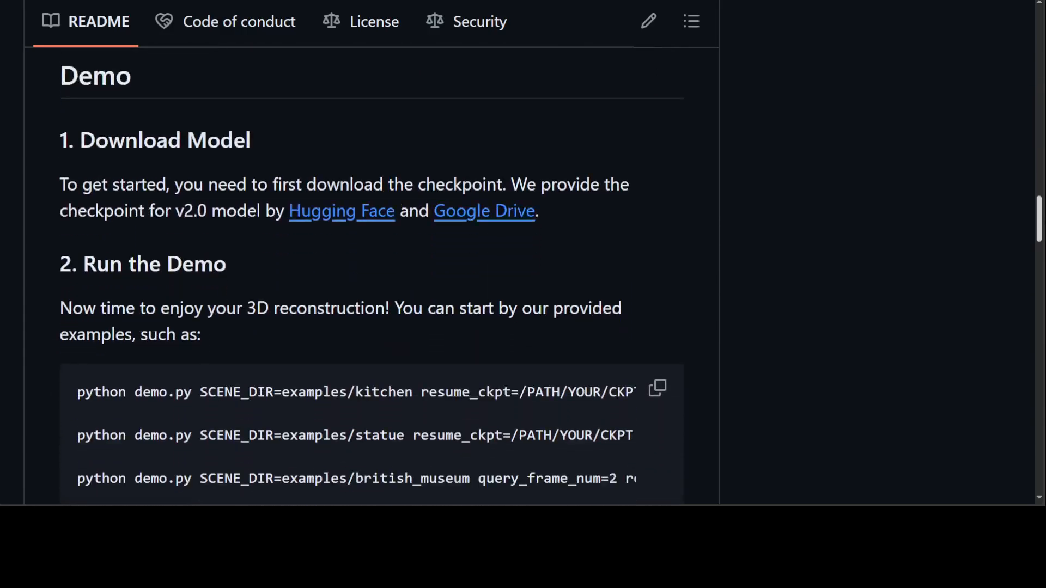
scroll("down", 3)
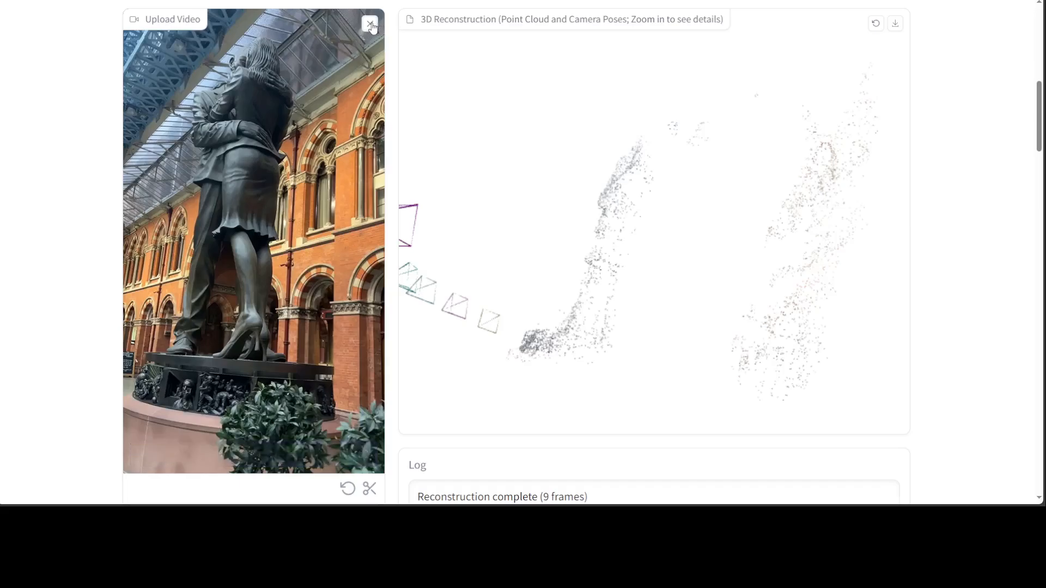
Remove the statue video and use the single uploaded image 4.PNG as input
left_click(370, 24)
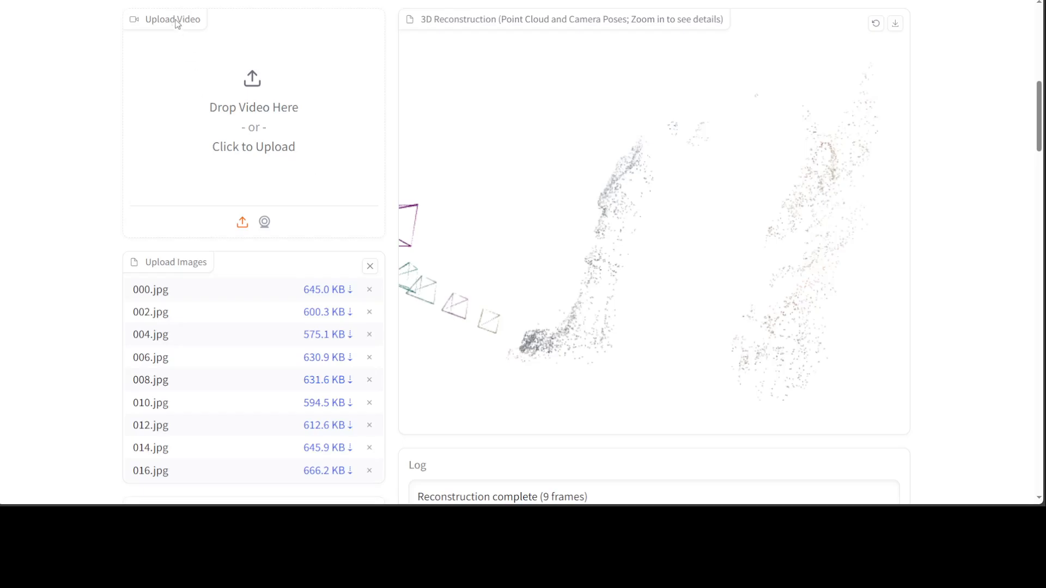
scroll("down", 3)
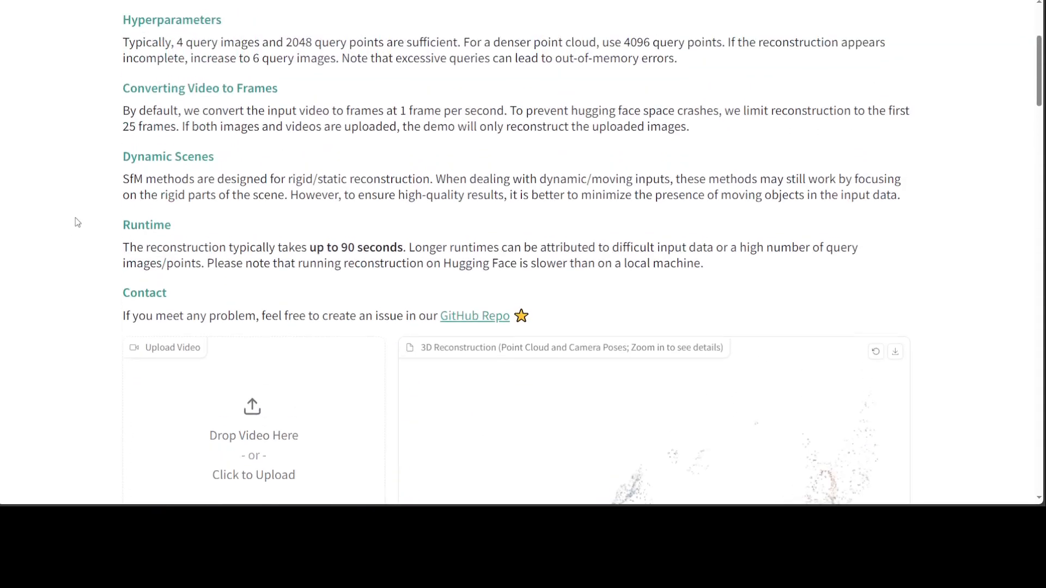
scroll("down", 3)
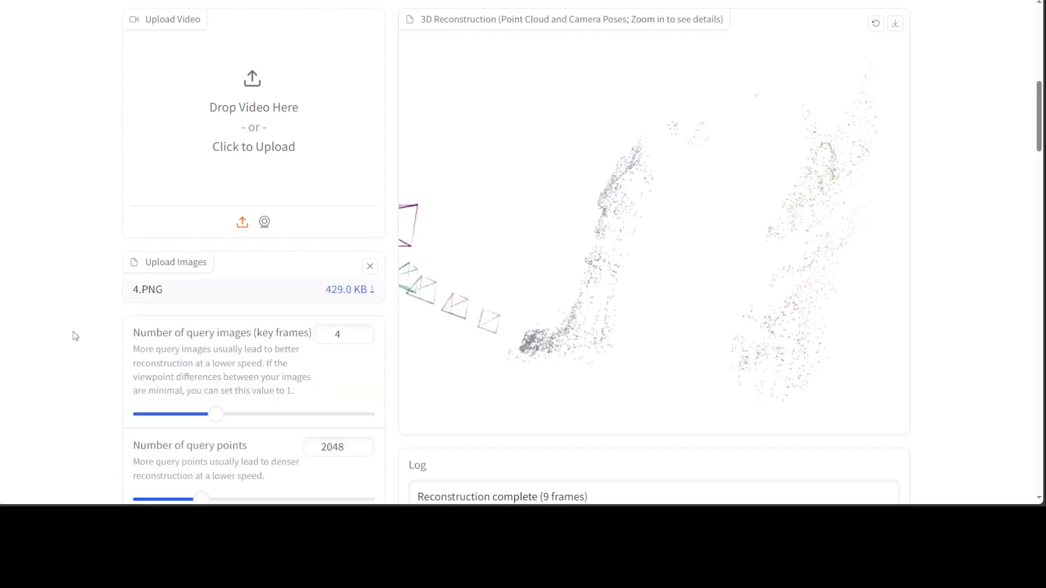
scroll("down", 3)
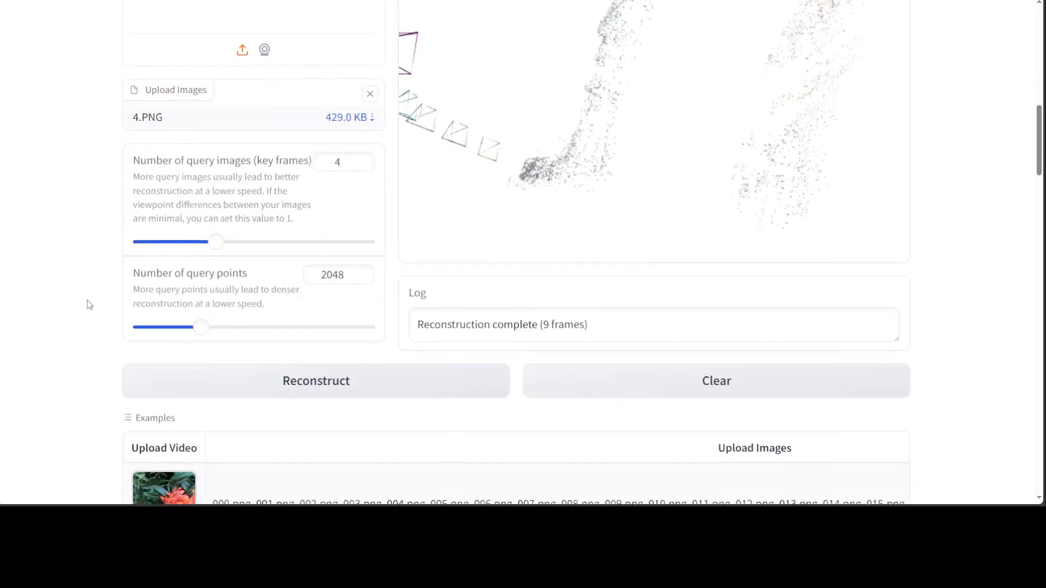
scroll("up", 3)
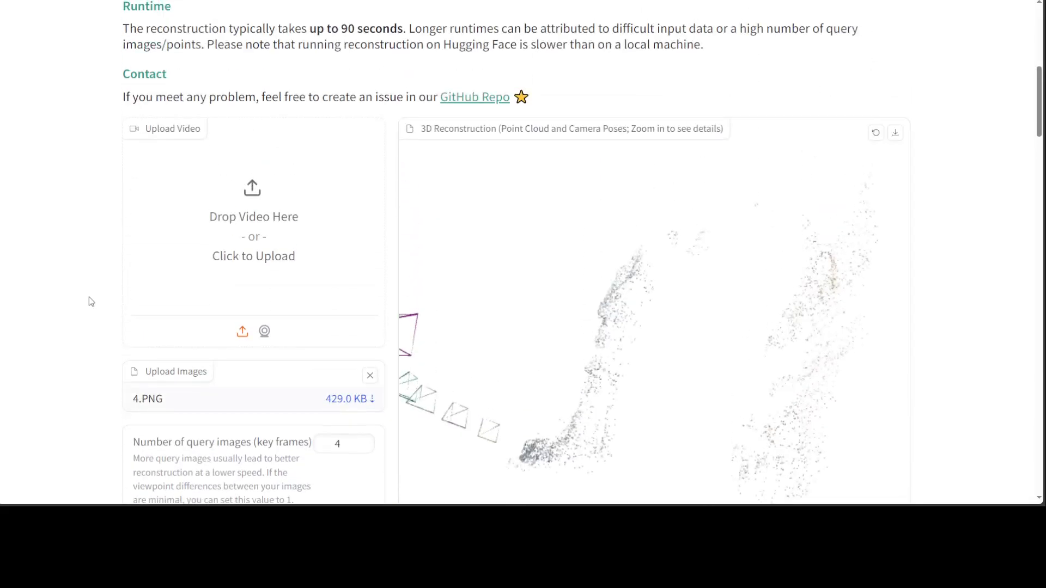
scroll("down", 3)
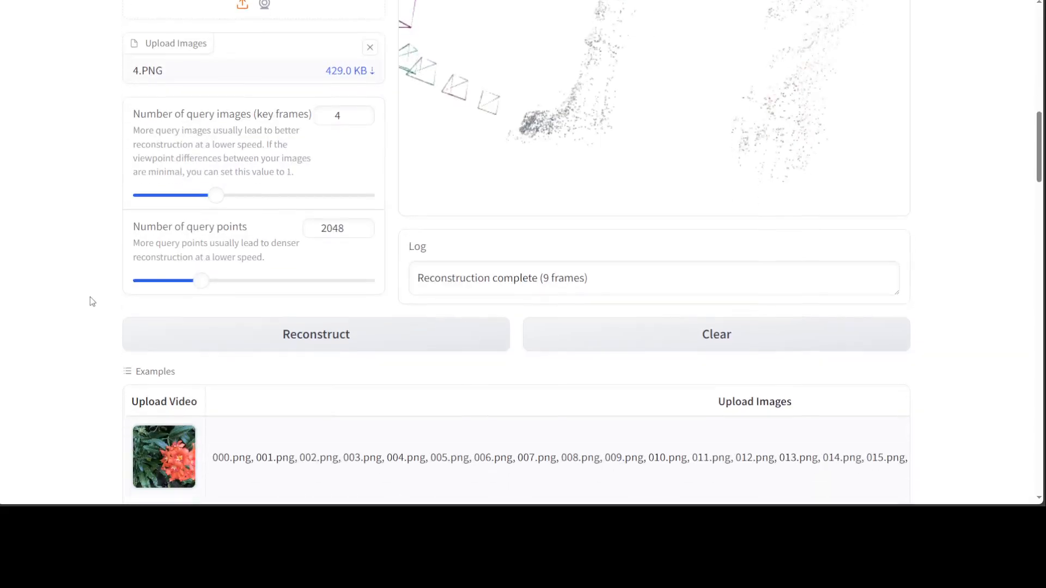
mouse_move(316, 344)
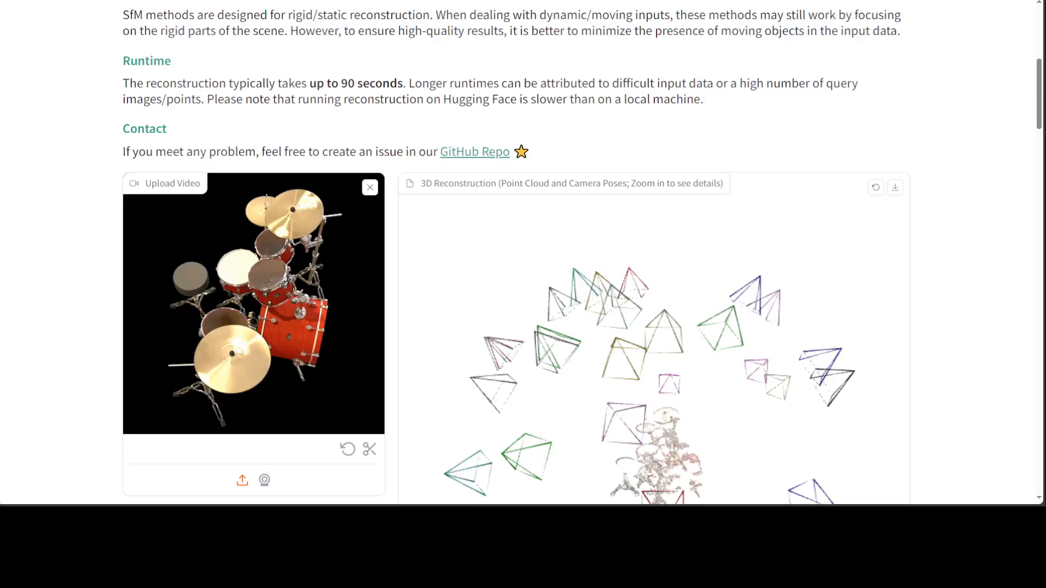
Scroll to the drum kit reconstruction with its ring of camera poses
scroll("down", 3)
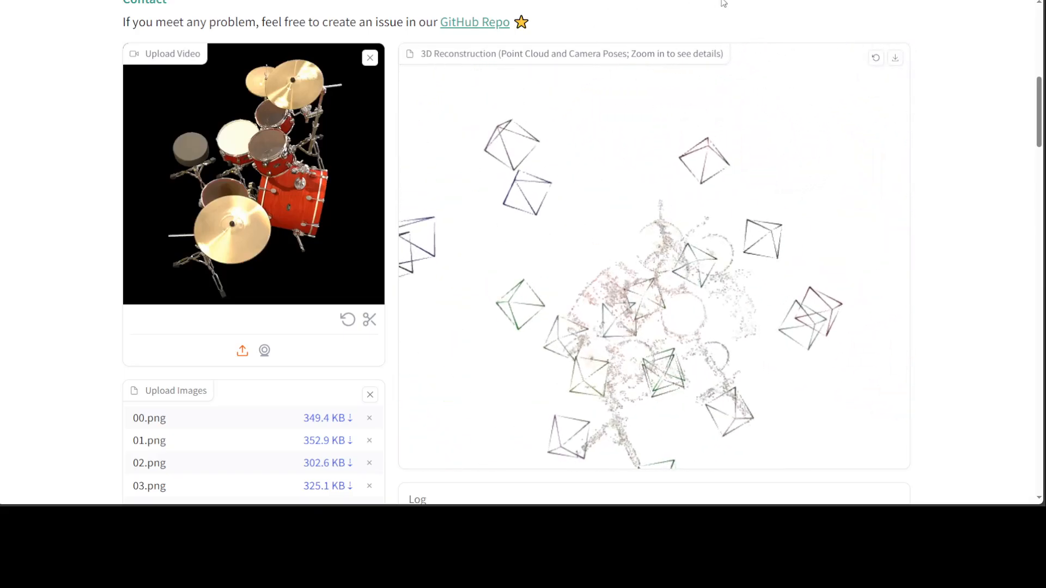
Return to the GitHub README and scroll up to its title and teaser figure
left_click(474, 22)
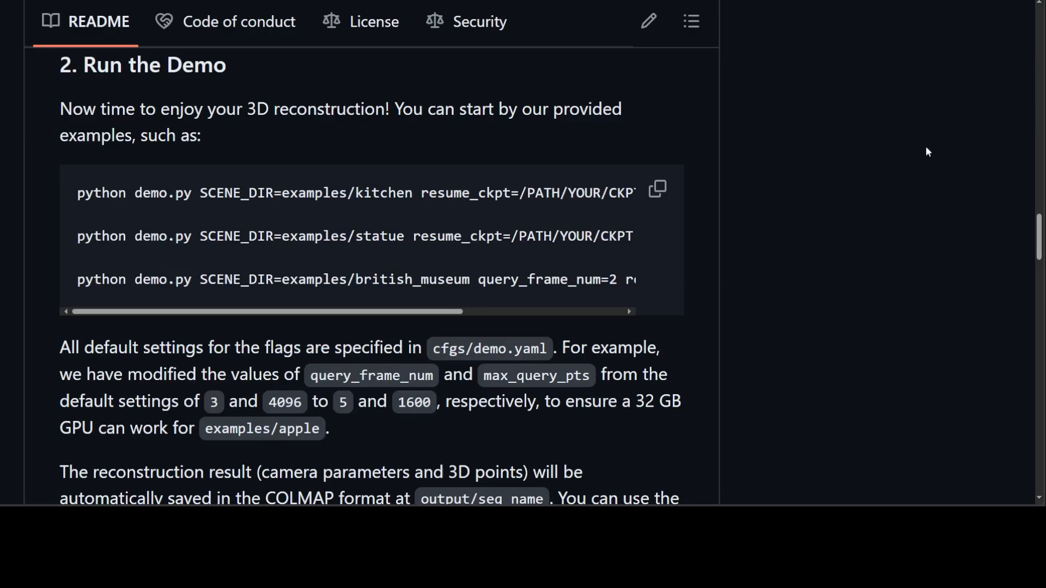
scroll("up", 3)
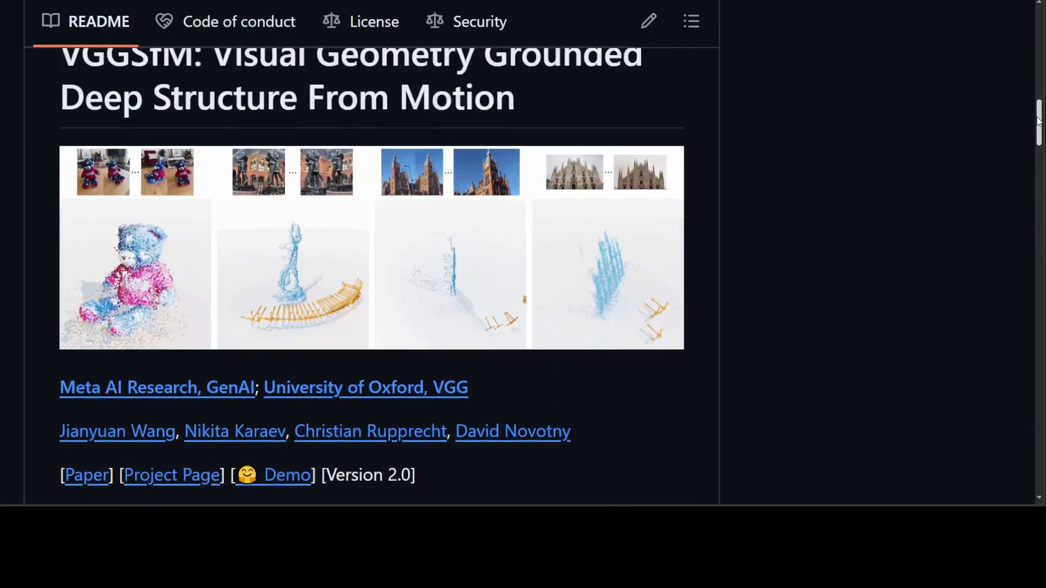
scroll("up", 3)
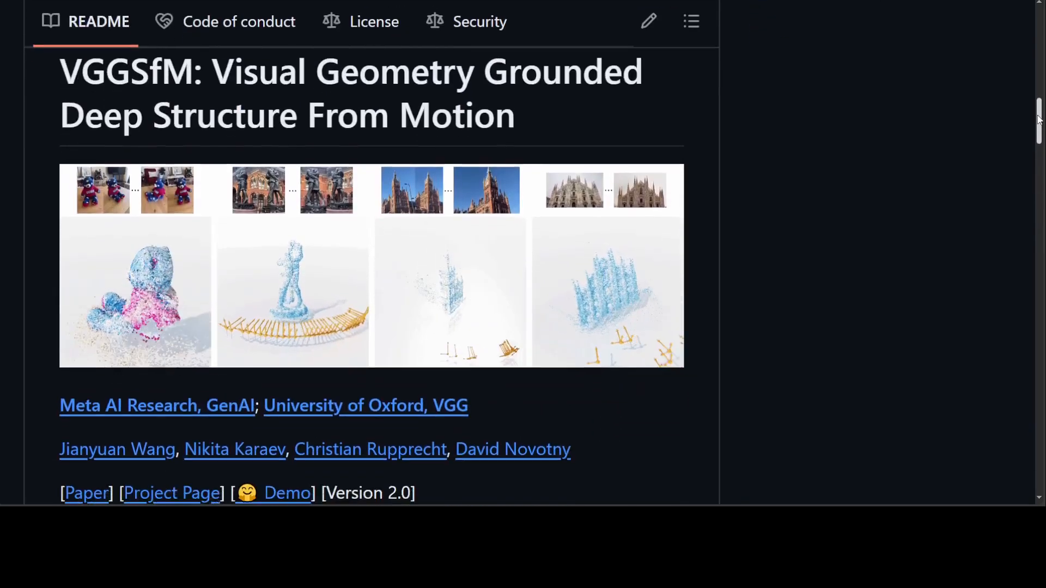